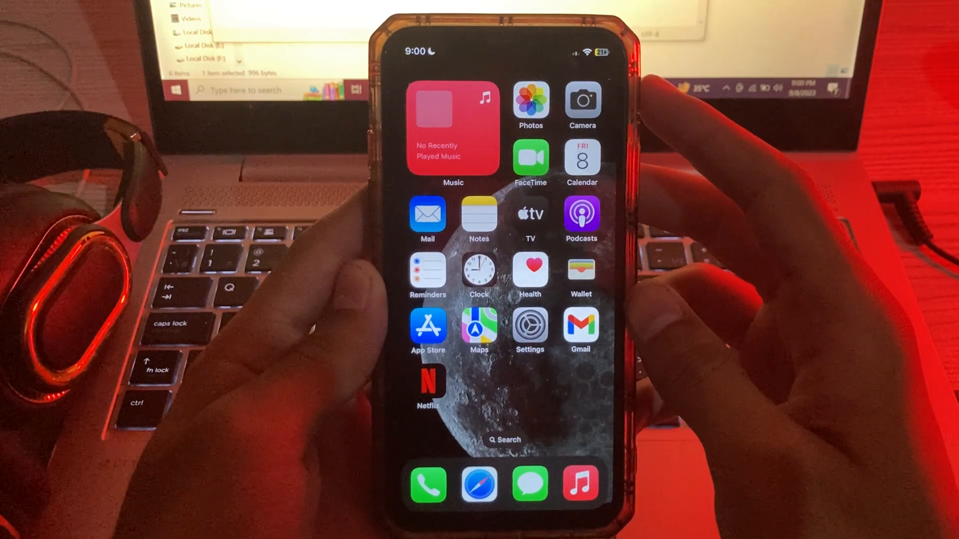
Step: Visit Accessibility > Touch in Settings and change an option there
{"action": "left_click", "coordinate": [529, 327]}
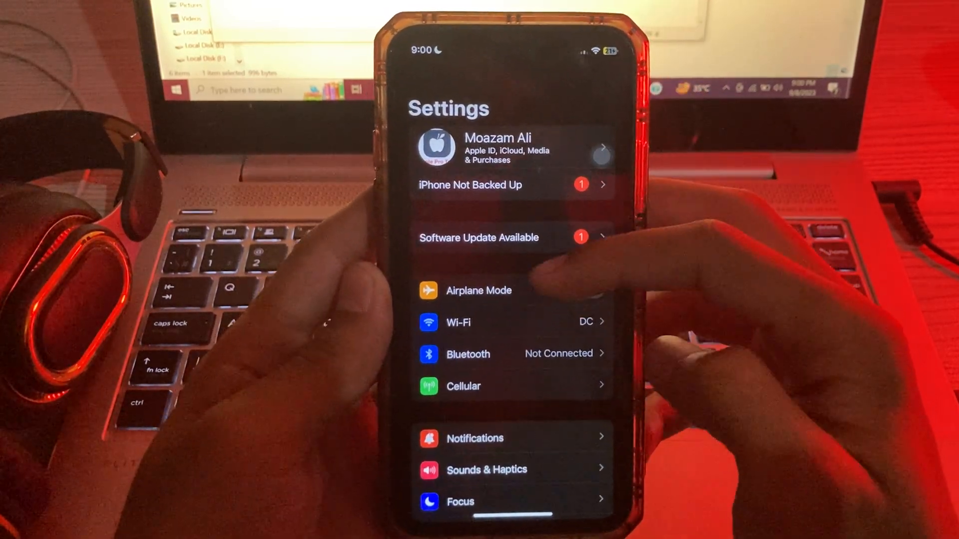
{"action": "scroll", "scroll_direction": "down", "scroll_amount": 3}
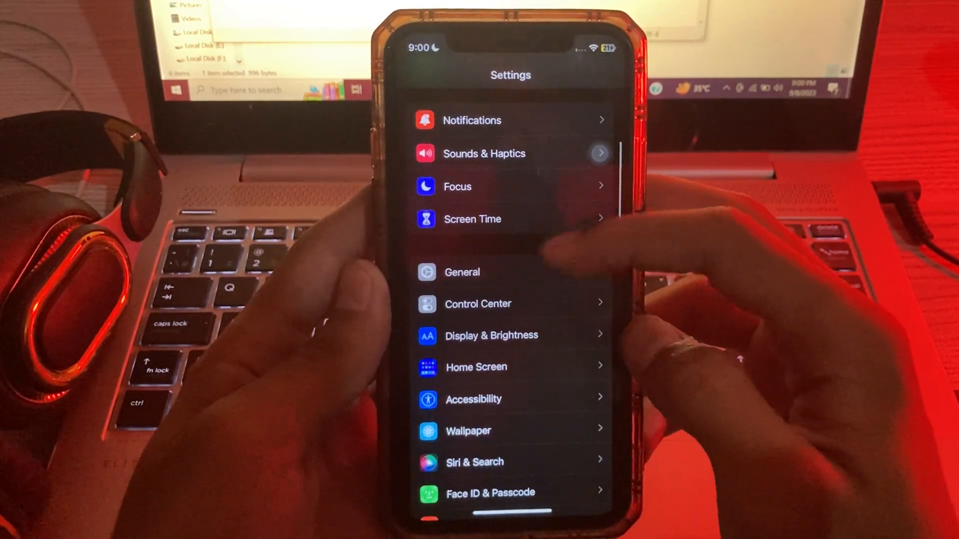
{"action": "left_click", "coordinate": [473, 400]}
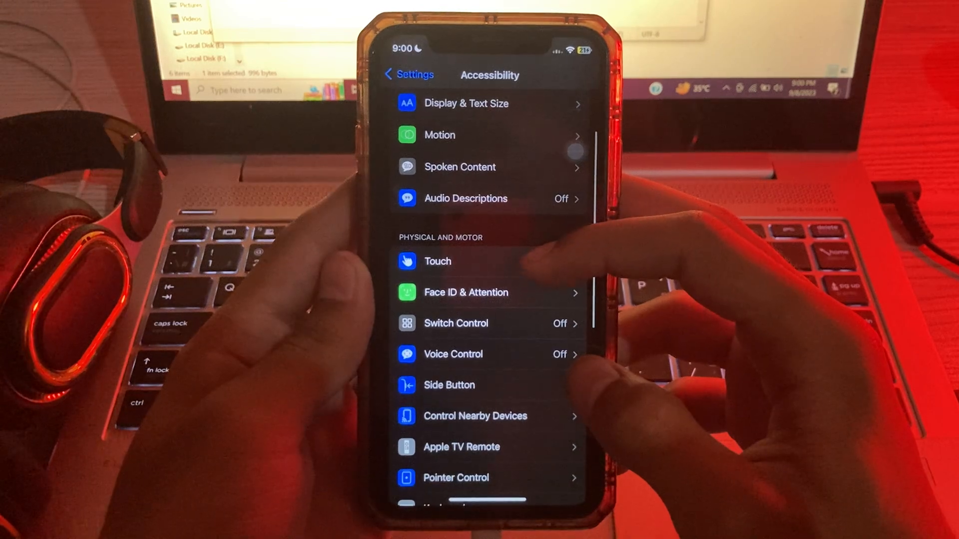
{"action": "left_click", "coordinate": [437, 261]}
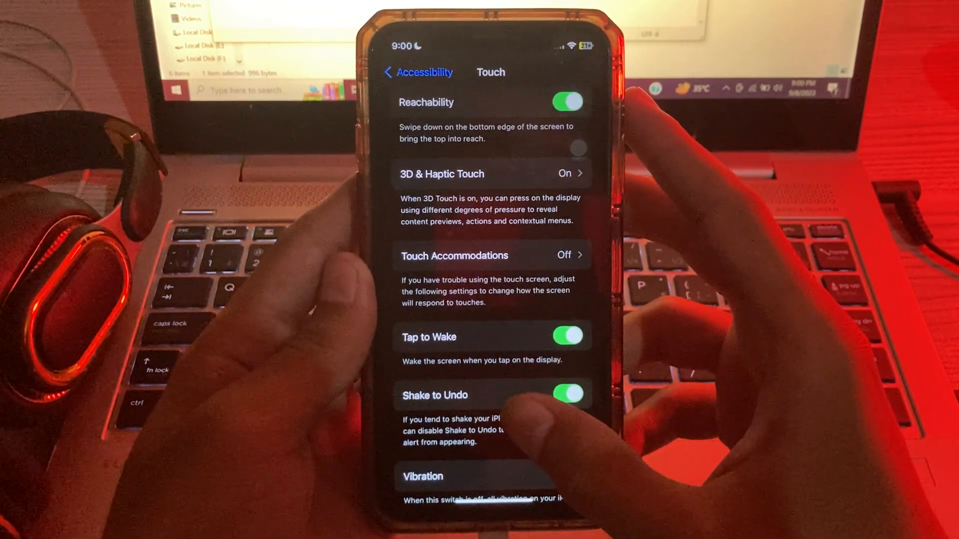
{"action": "left_click", "coordinate": [567, 476]}
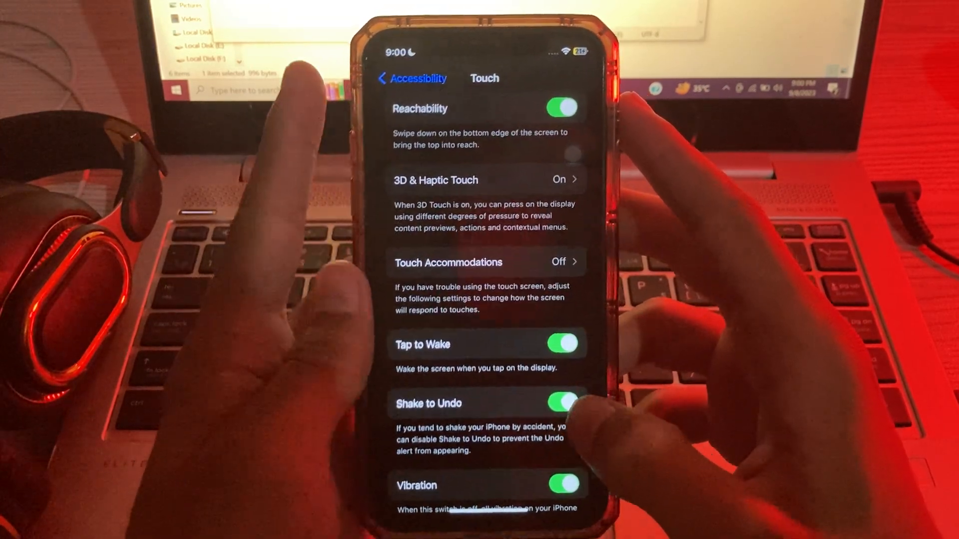
{"action": "left_click", "coordinate": [411, 78]}
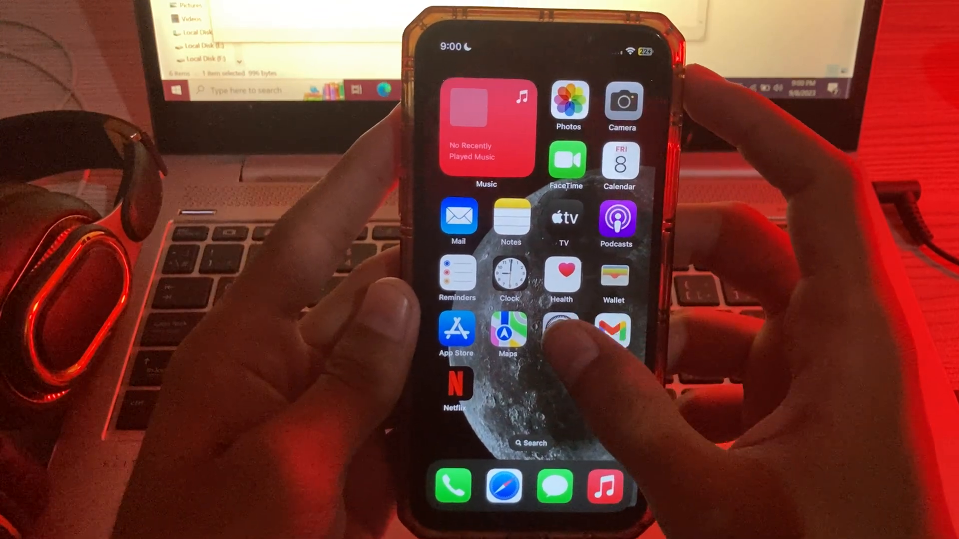
Step: Reopen Settings and browse an item in the General settings
{"action": "left_click", "coordinate": [559, 334]}
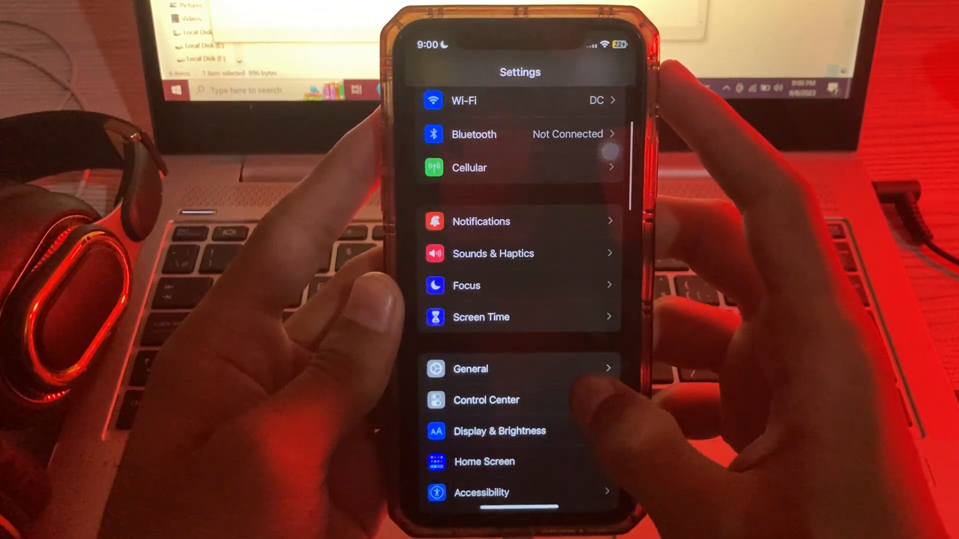
{"action": "left_click", "coordinate": [471, 368]}
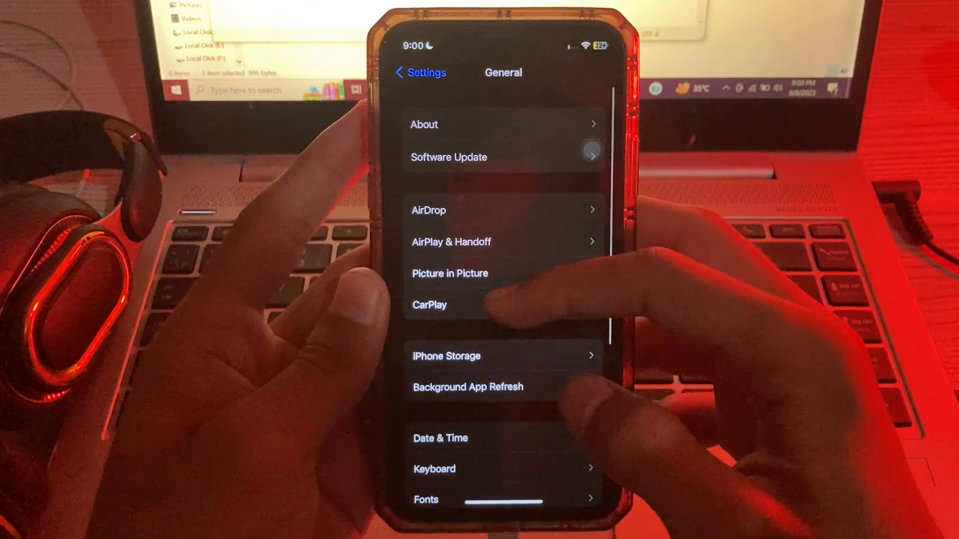
{"action": "scroll", "scroll_direction": "down", "scroll_amount": 3}
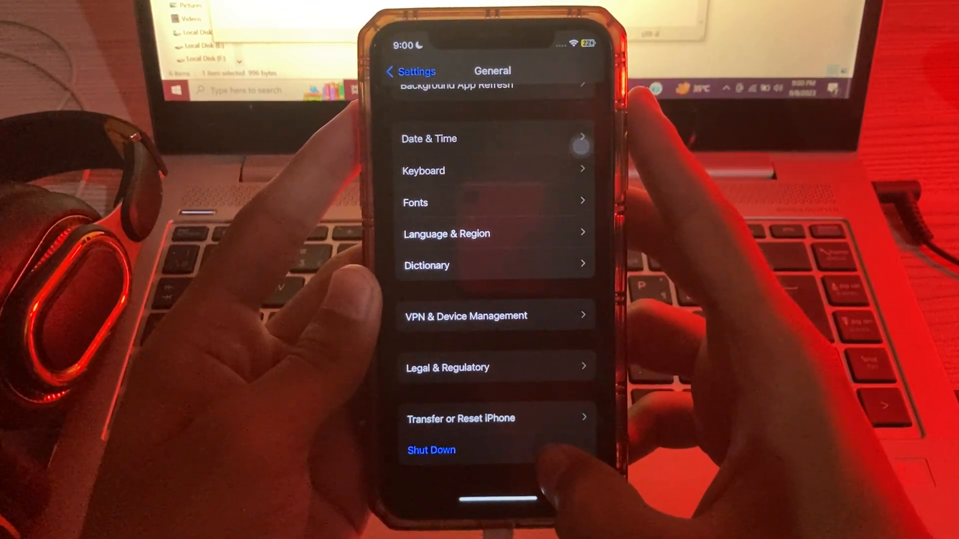
{"action": "left_click", "coordinate": [432, 450]}
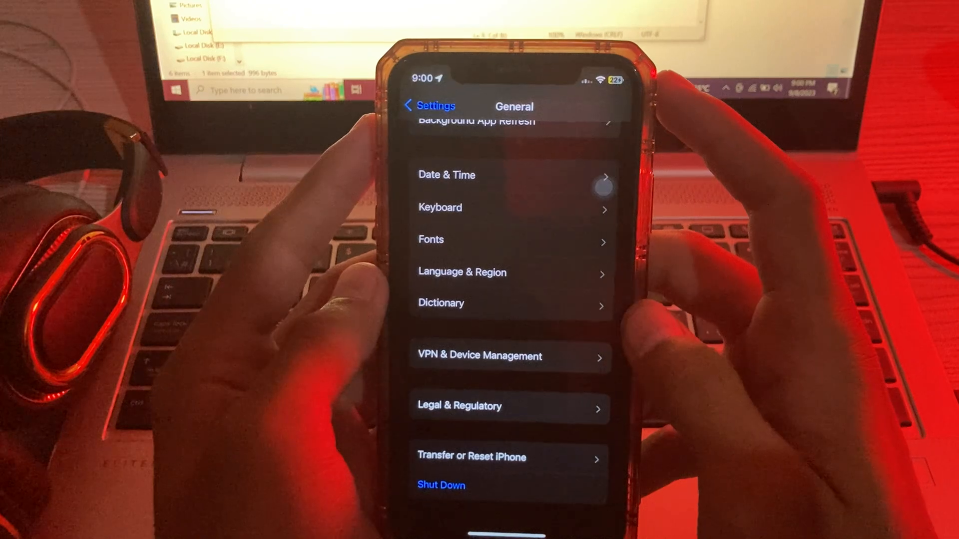
{"action": "left_click", "coordinate": [429, 106]}
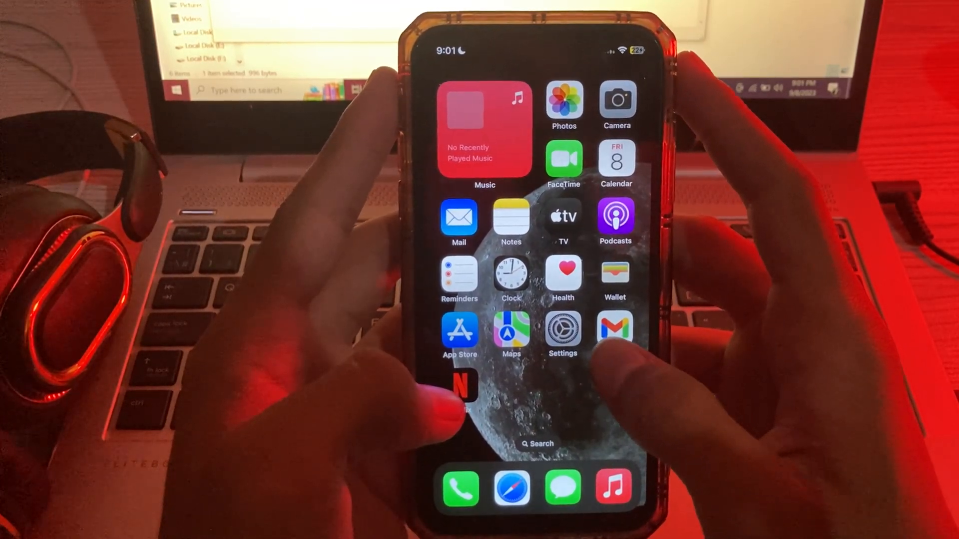
Step: Return to Settings and go to Accessibility > Motion, where Reduce Motion is off
{"action": "left_click", "coordinate": [562, 335]}
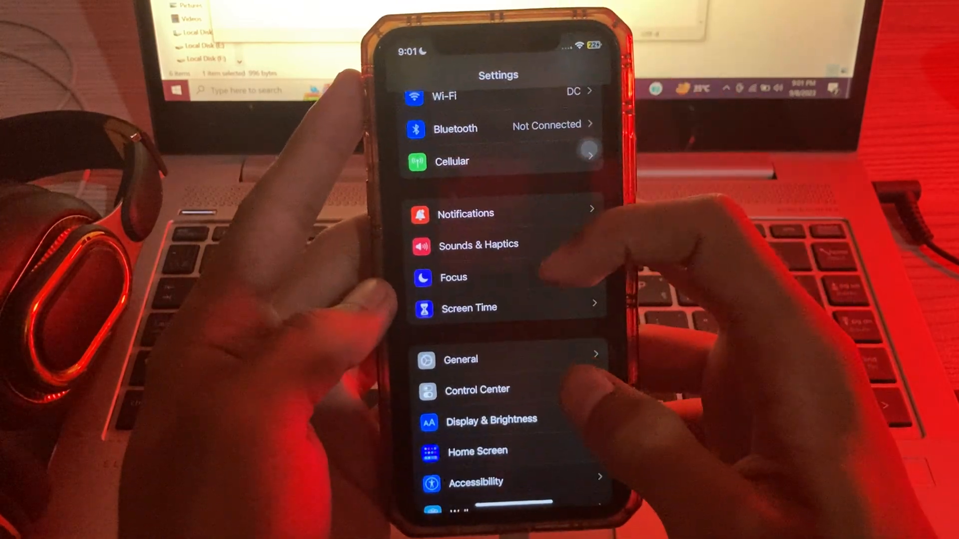
{"action": "scroll", "scroll_direction": "down", "scroll_amount": 3}
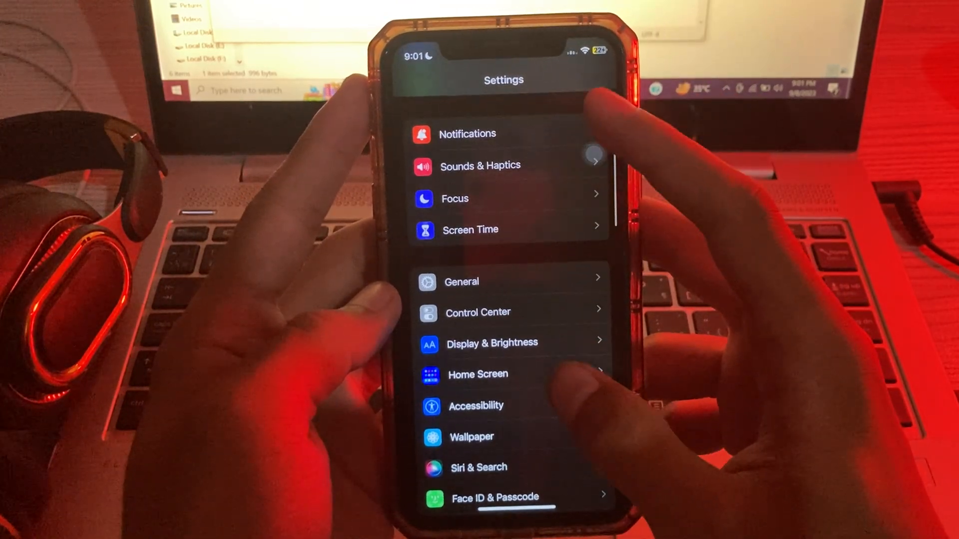
{"action": "left_click", "coordinate": [475, 405]}
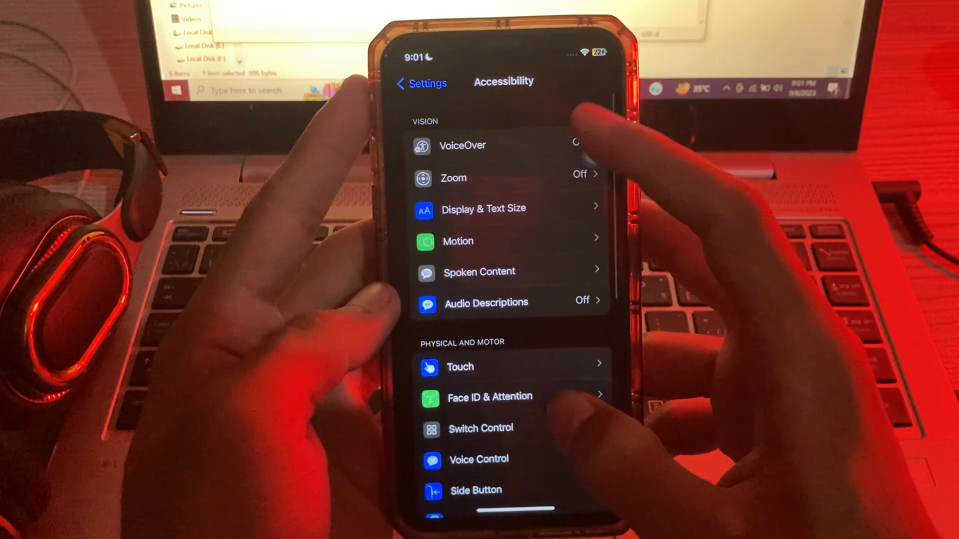
{"action": "left_click", "coordinate": [458, 241]}
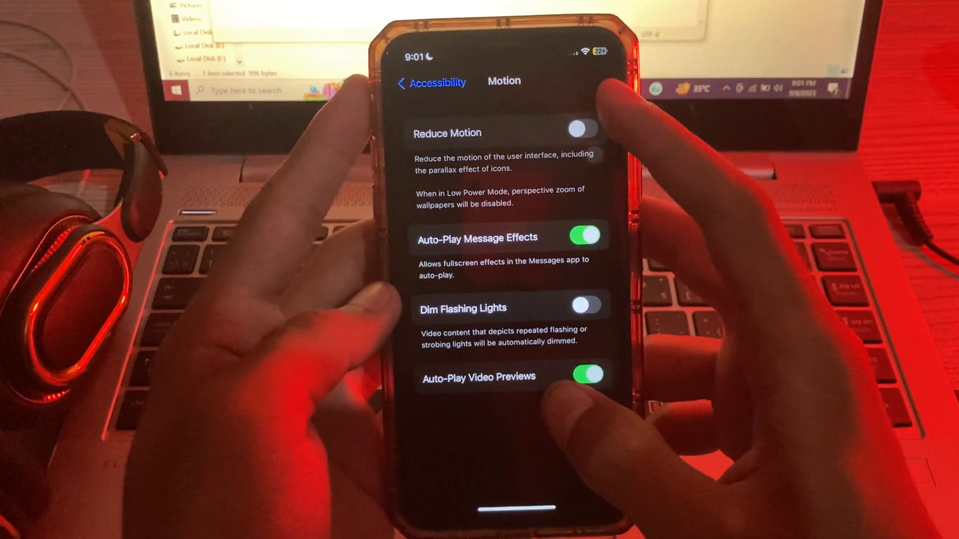